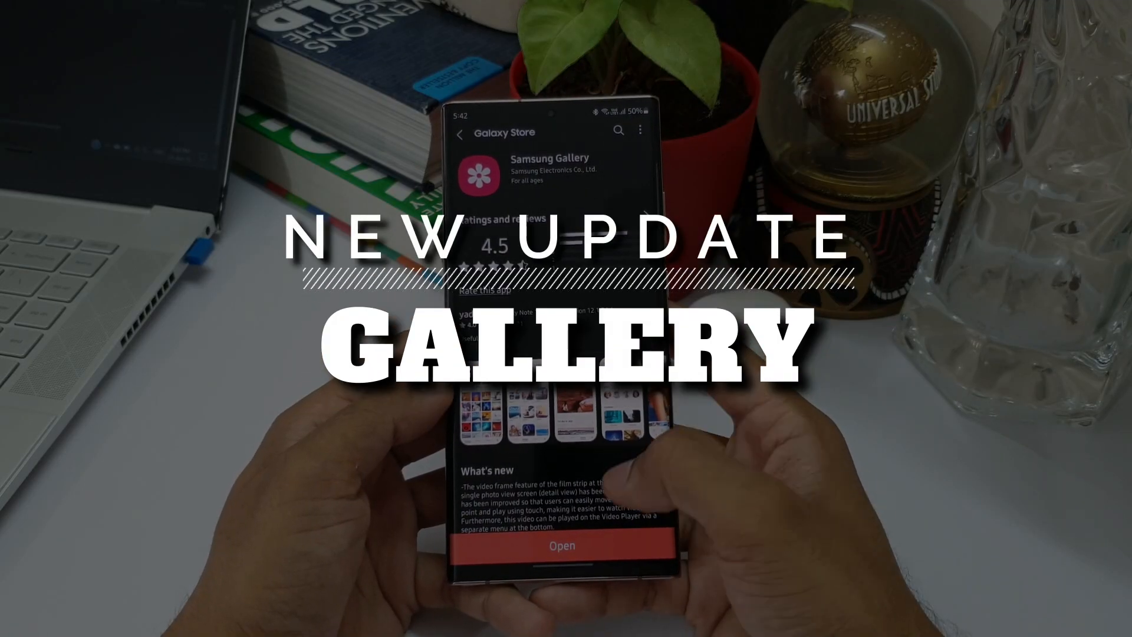
Scroll the Samsung Gallery store page down to its What's new notes.
scroll(down, 3)
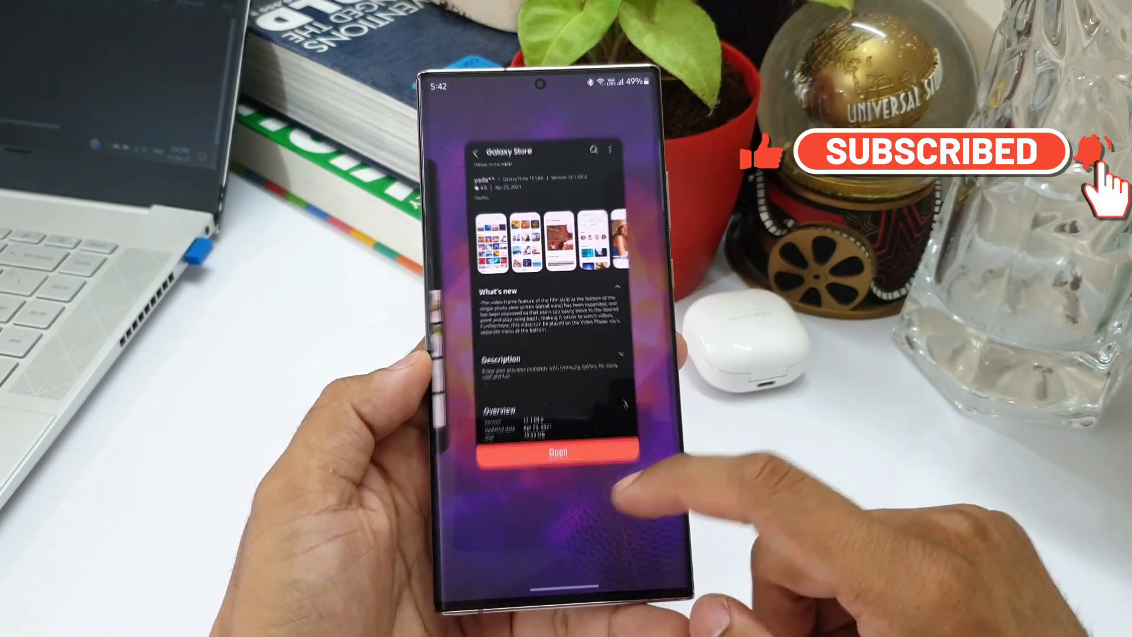
Switch to Samsung Gallery and play the 1:04 video from today's pictures.
click(554, 453)
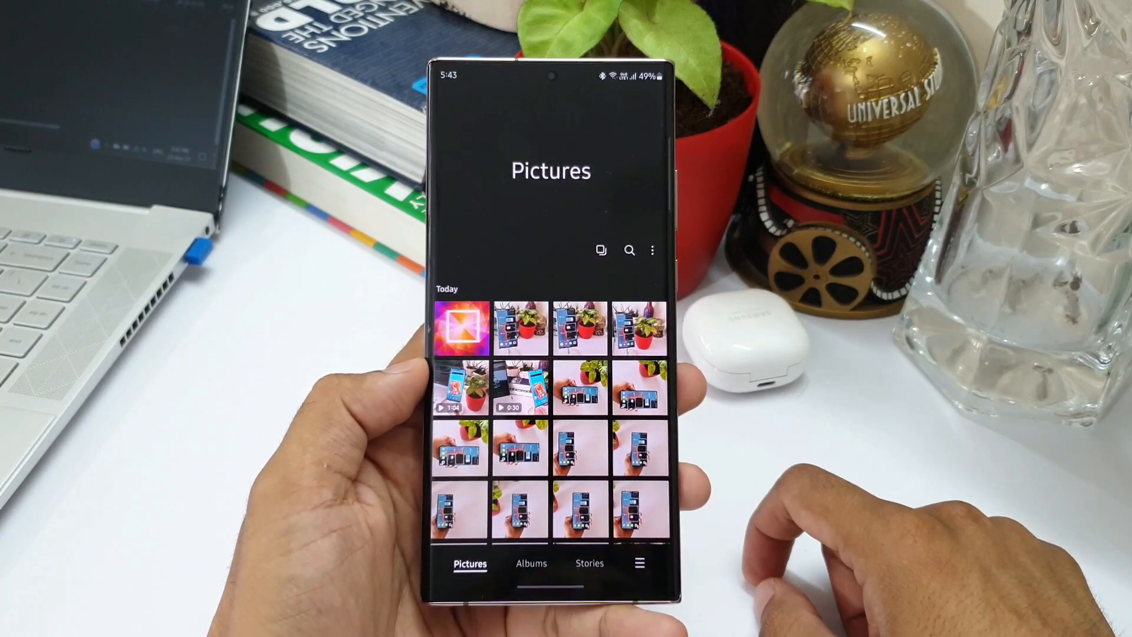
click(463, 329)
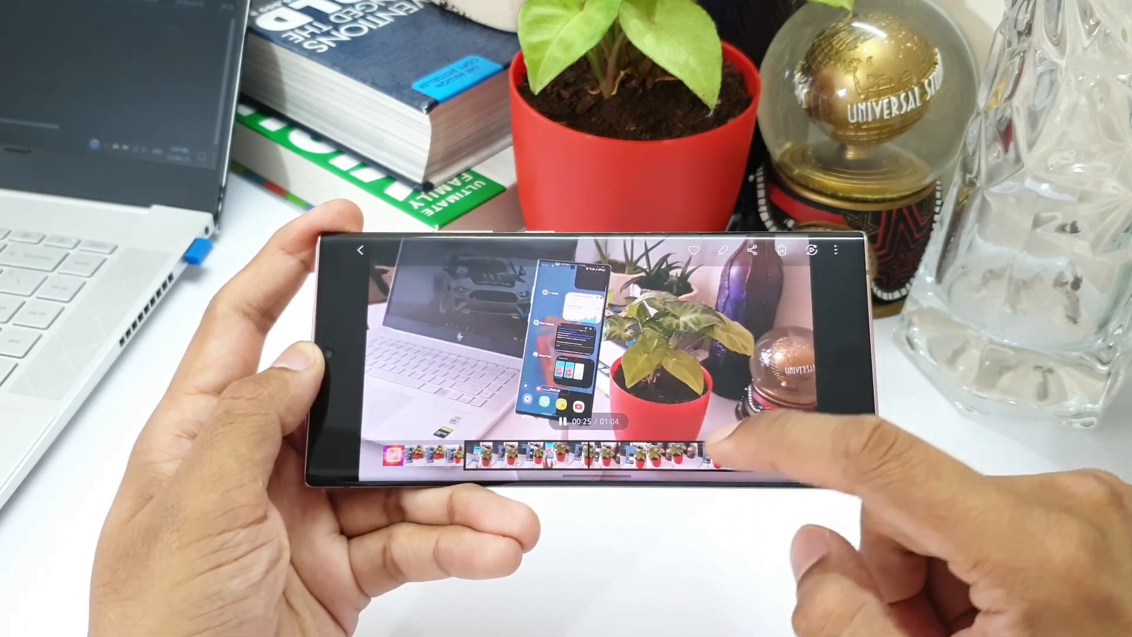
Scrub the film strip forward, then play 20210423_102009.mp4 in Samsung Video Player.
drag(714, 455, 592, 451)
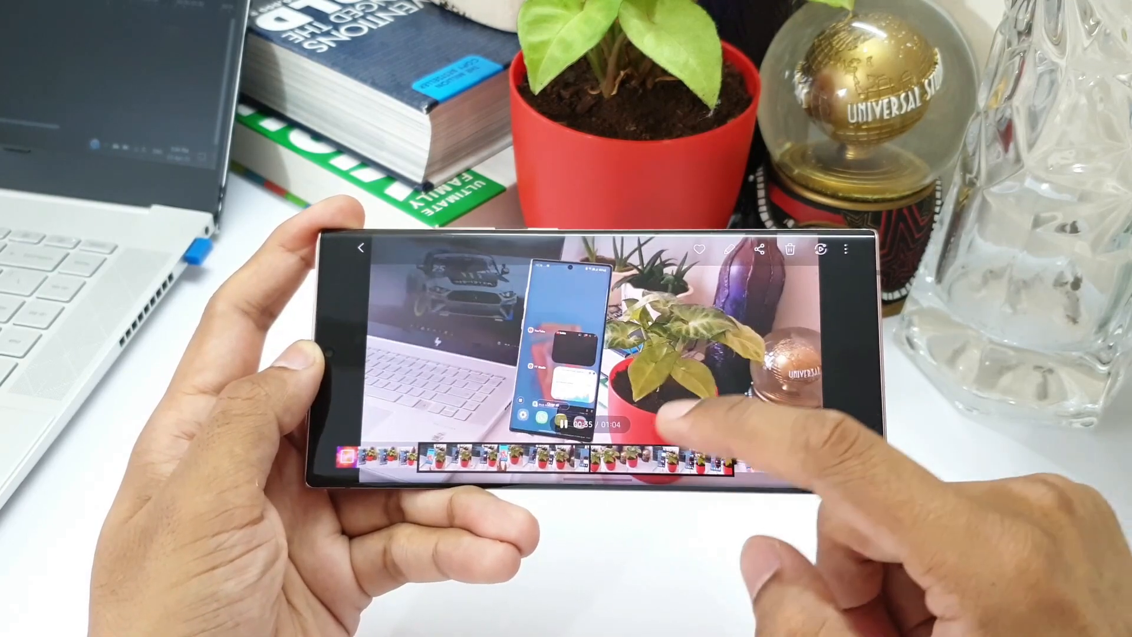
click(359, 248)
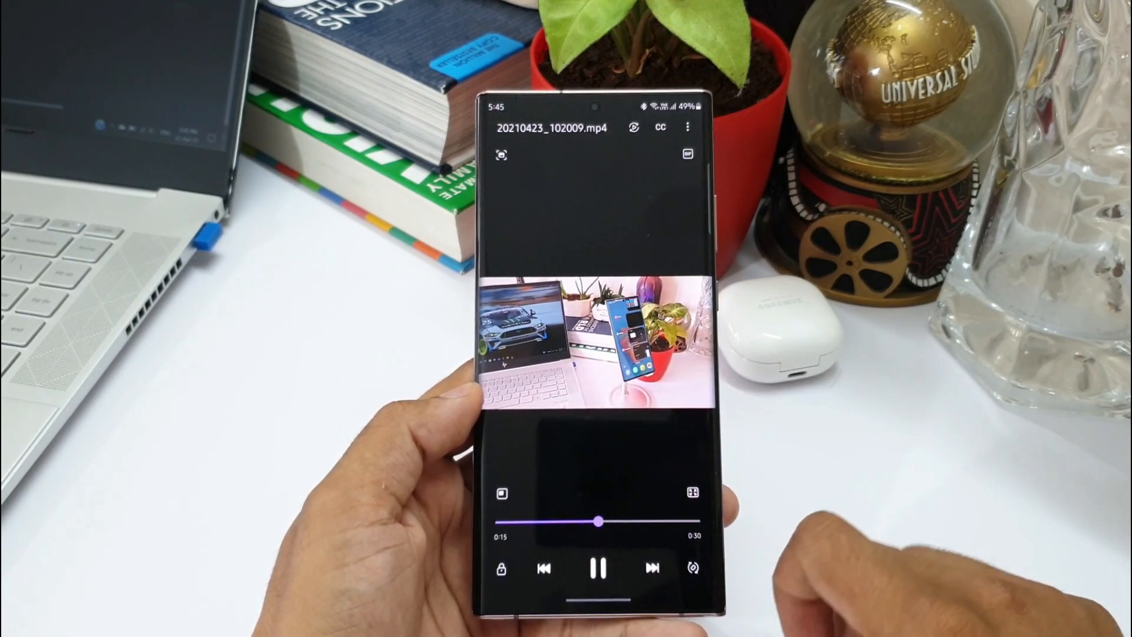
View the player's Editor, Delete, Share, Details options, then open the 20-second gallery video.
click(688, 127)
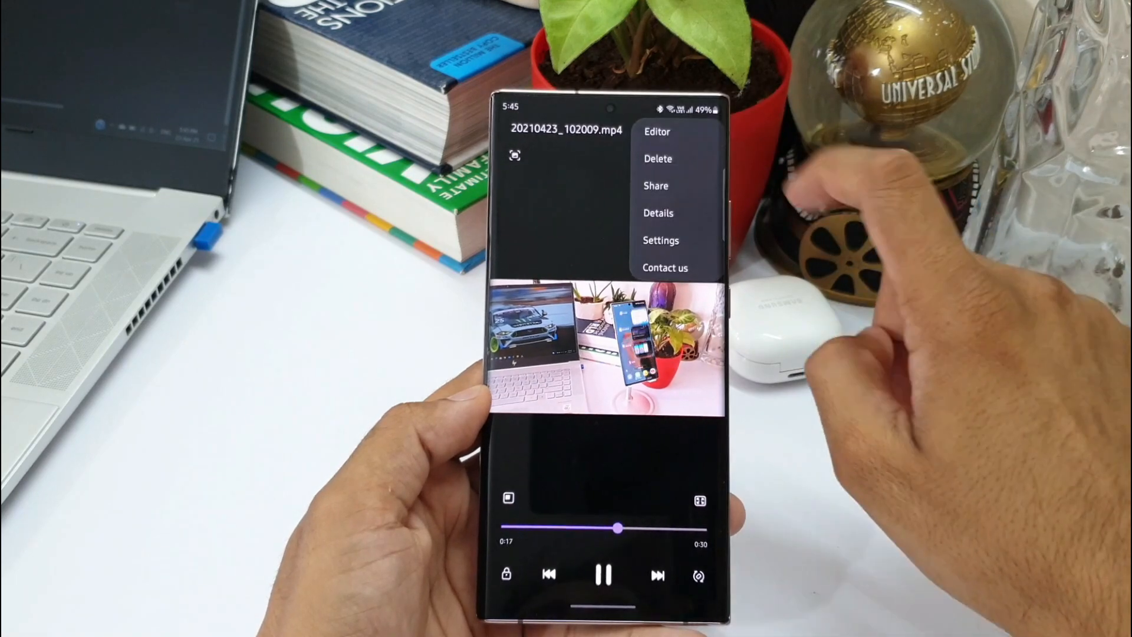
click(657, 132)
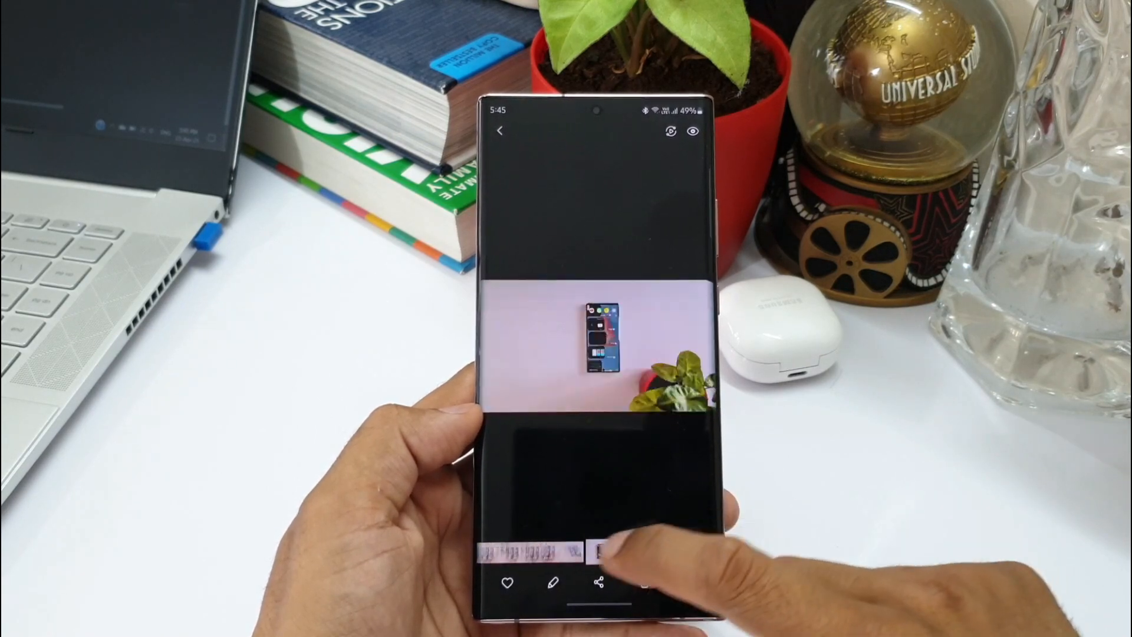
click(634, 551)
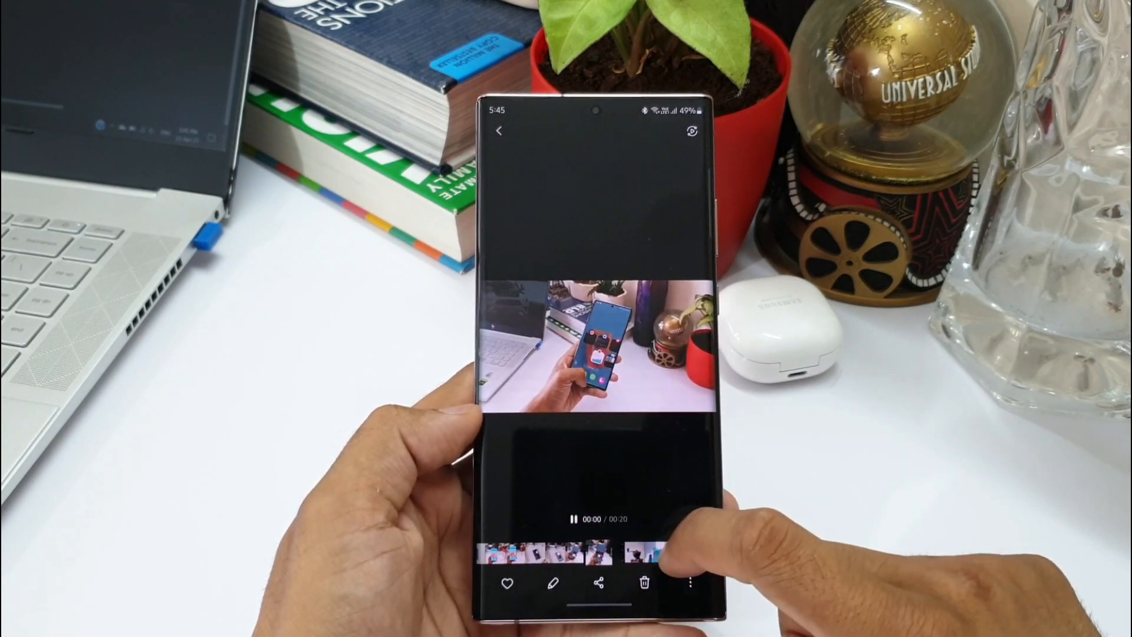